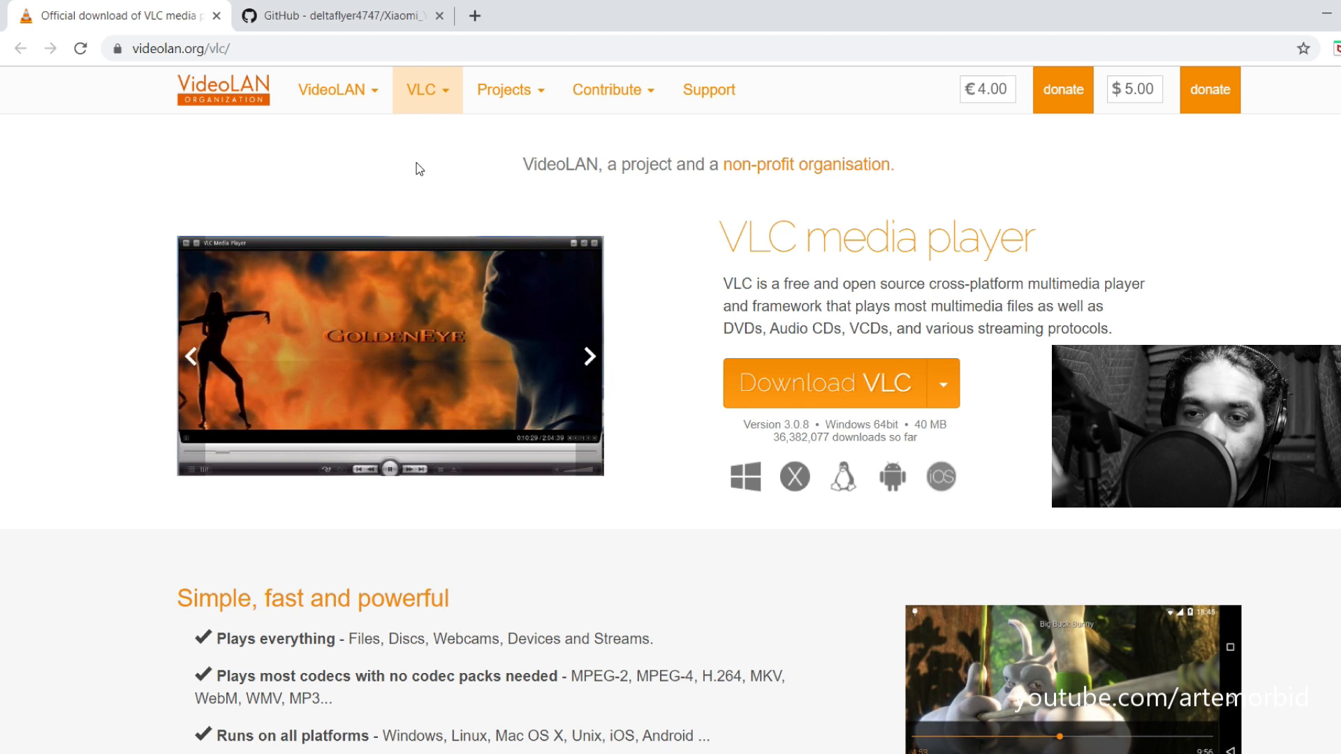
pyautogui.moveTo(894, 402)
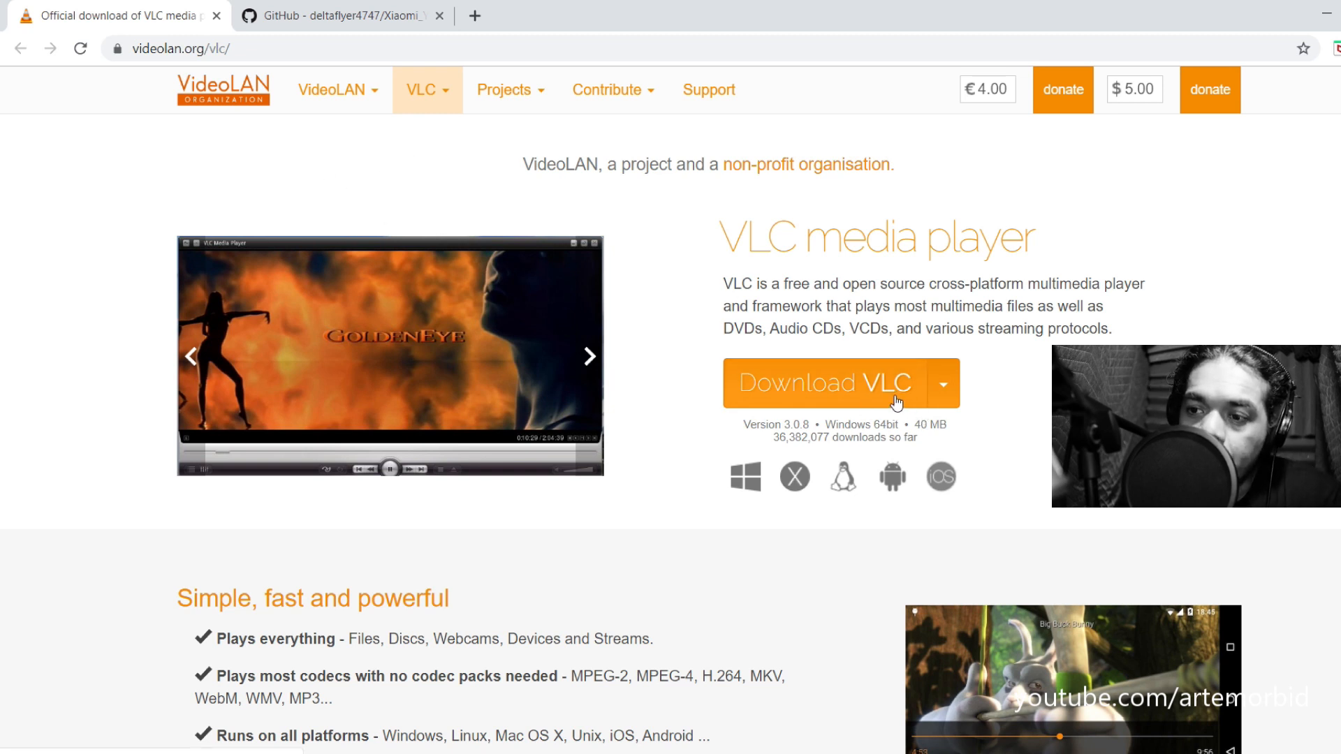
# Download the VLC media player from videolan.org.
pyautogui.click(349, 16)
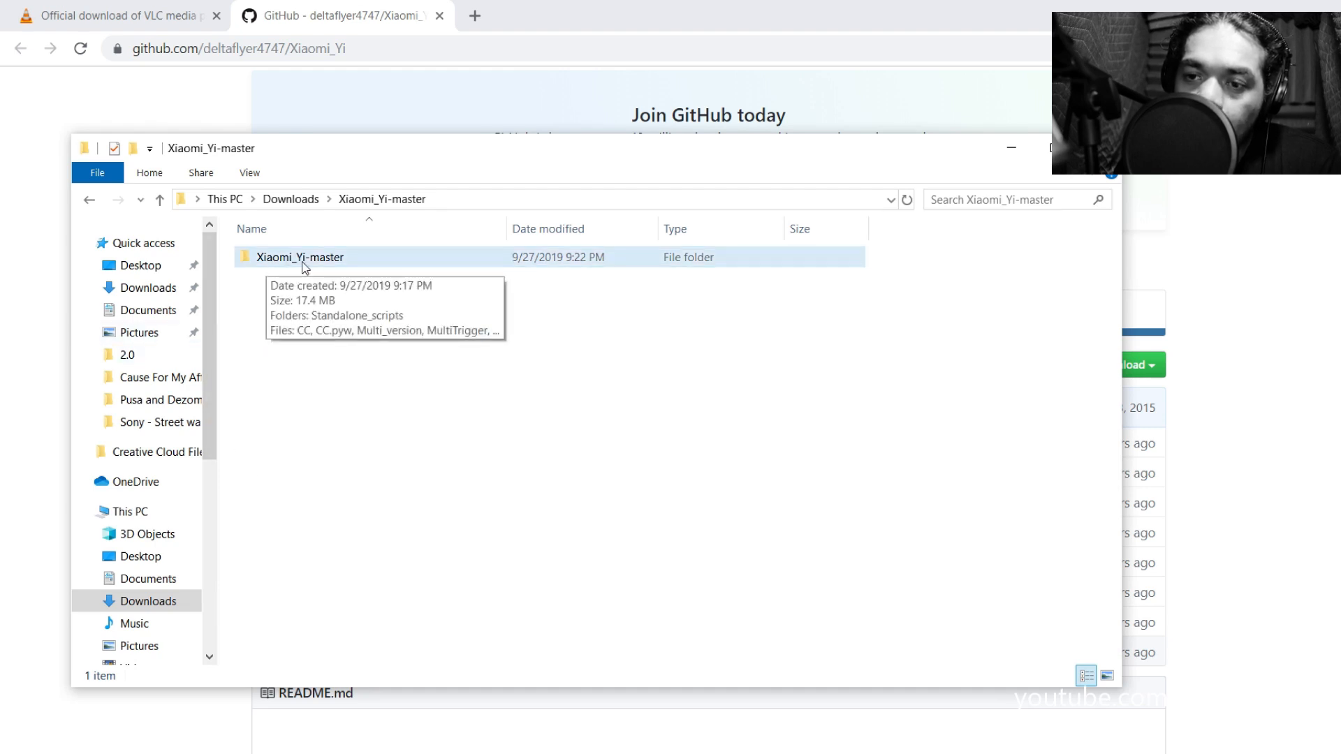
# Open the inner Xiaomi_Yi-master folder inside Downloads > Xiaomi_Yi-master.
pyautogui.doubleClick(299, 257)
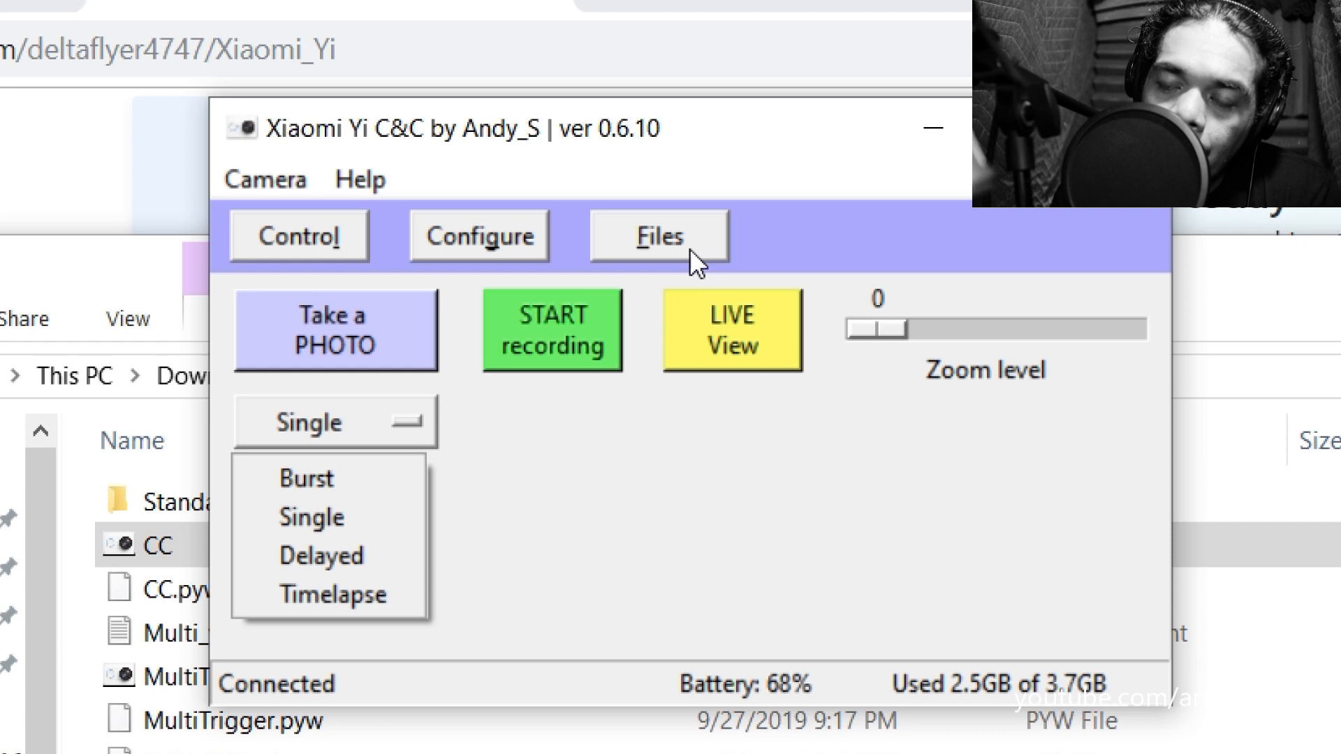
# Browse the camera's image list through older shots and back to Y0262942.jpg.
pyautogui.click(658, 236)
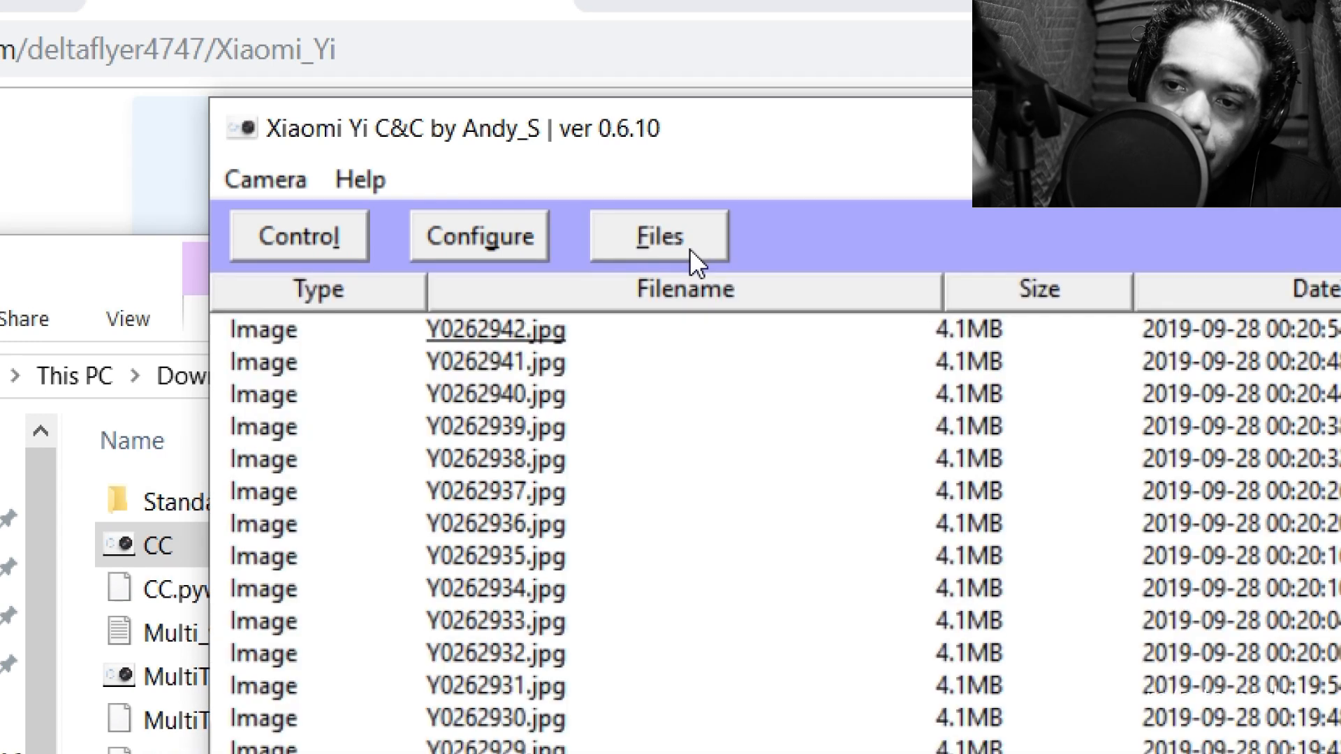
pyautogui.scroll(-3)
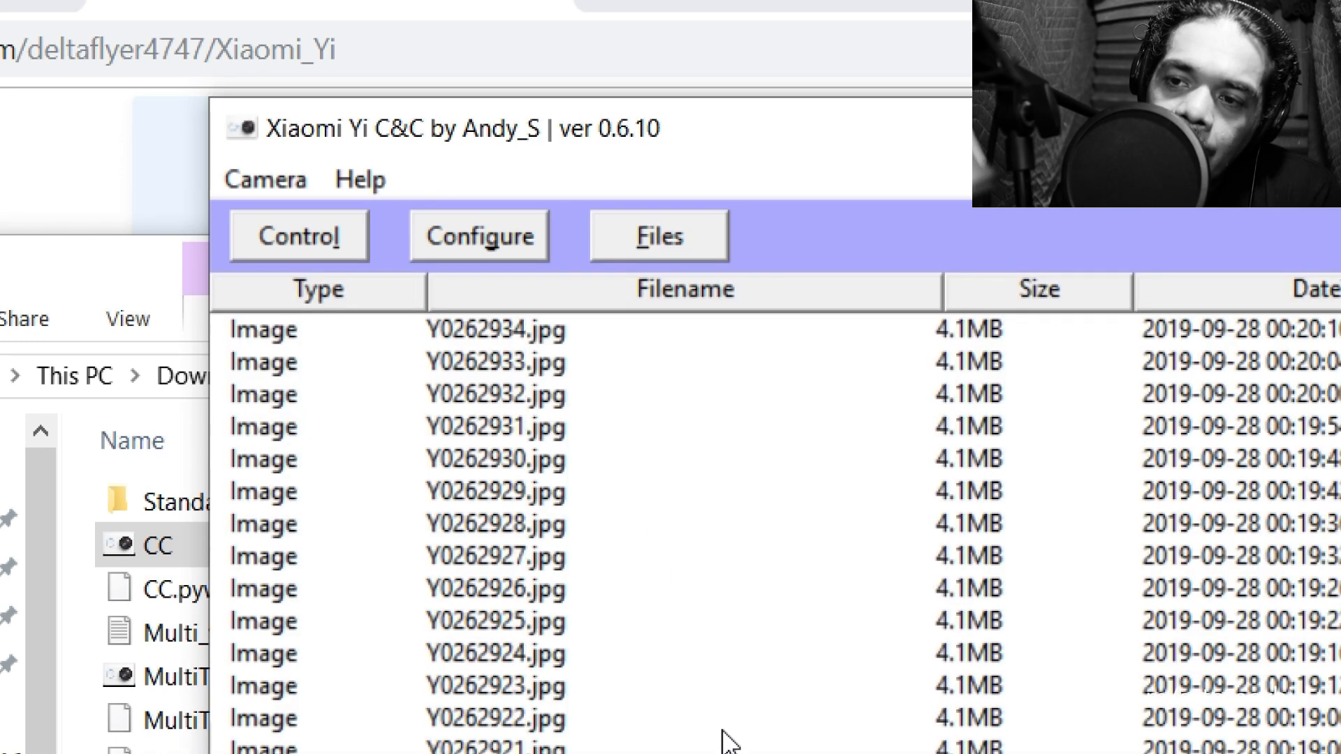
pyautogui.click(480, 237)
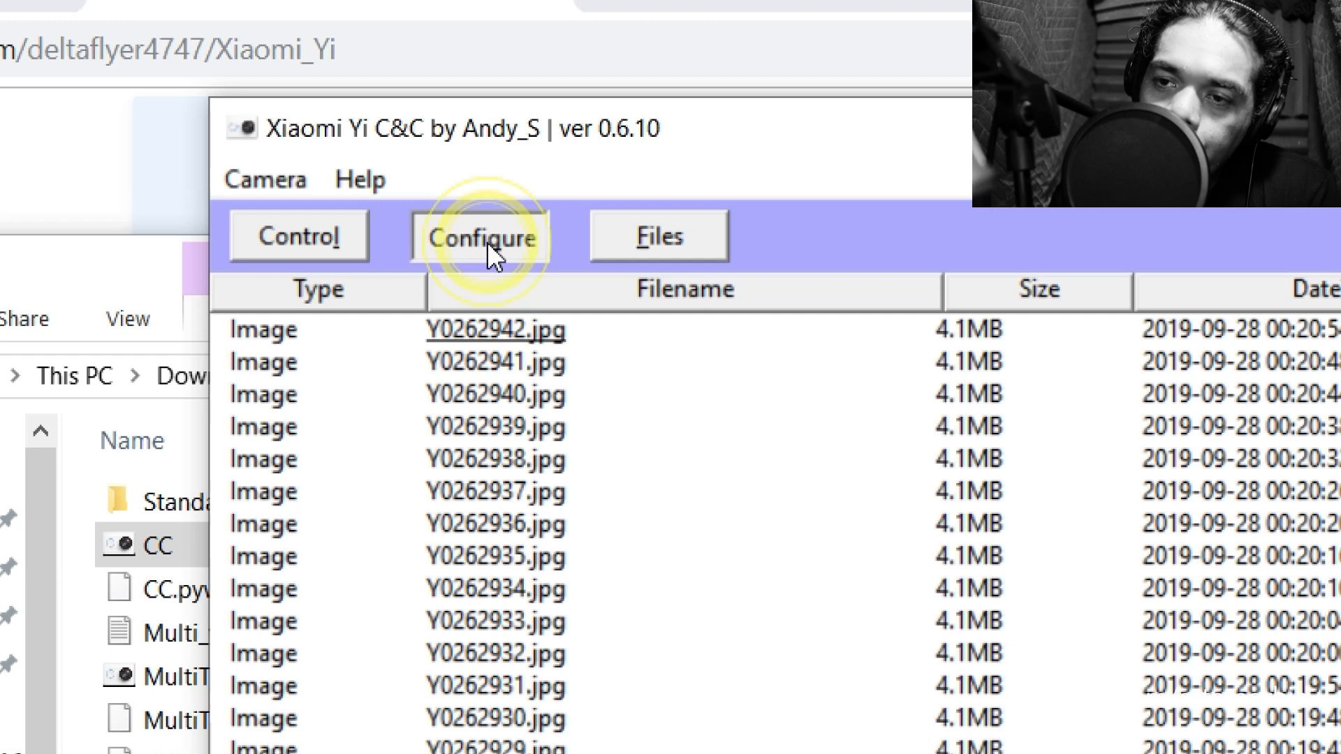
# Show the Configure settings: auto power off, burst capture rate and buzzer.
pyautogui.click(481, 236)
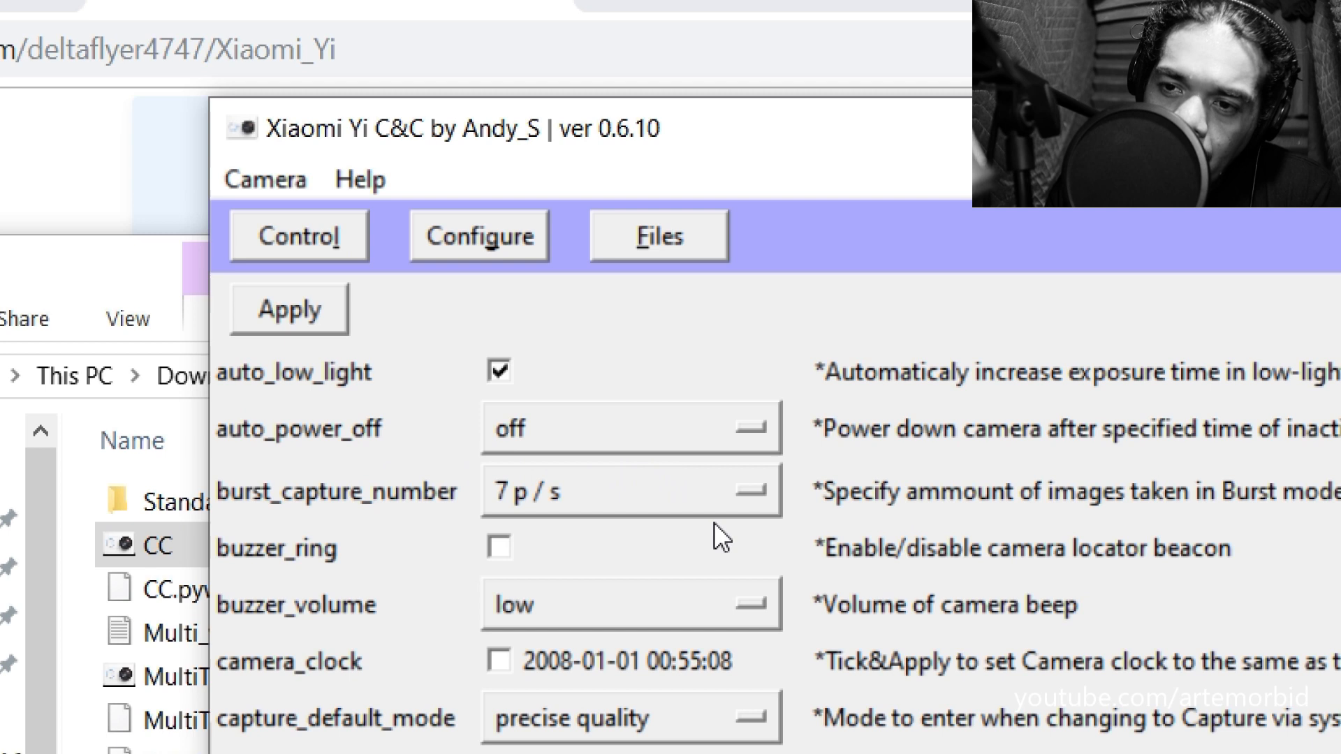